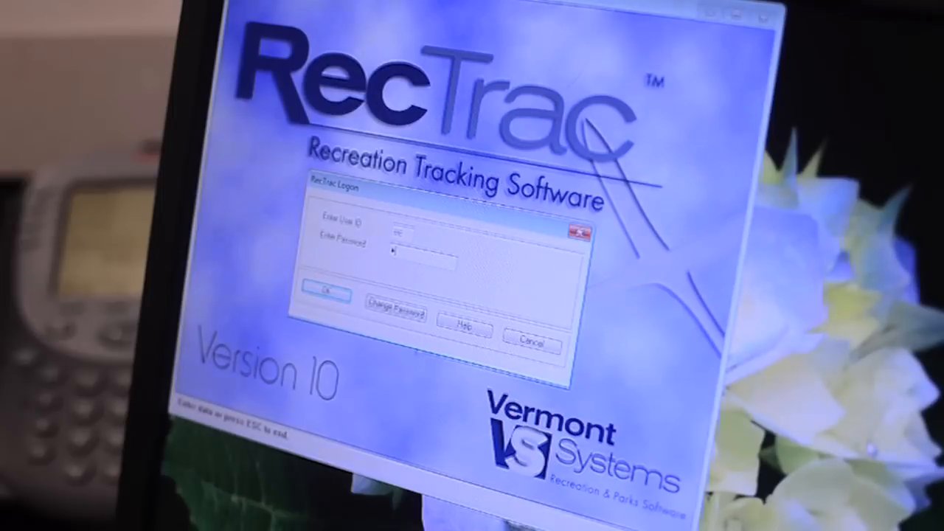
- Sign in to RecTrac from the Logon dialog with the user ID and password
click(326, 287)
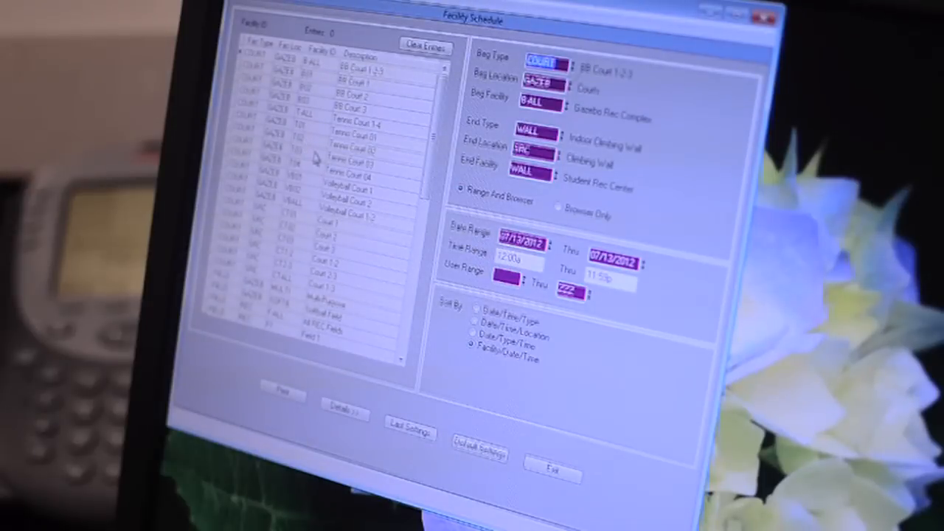
mouse_move(476, 125)
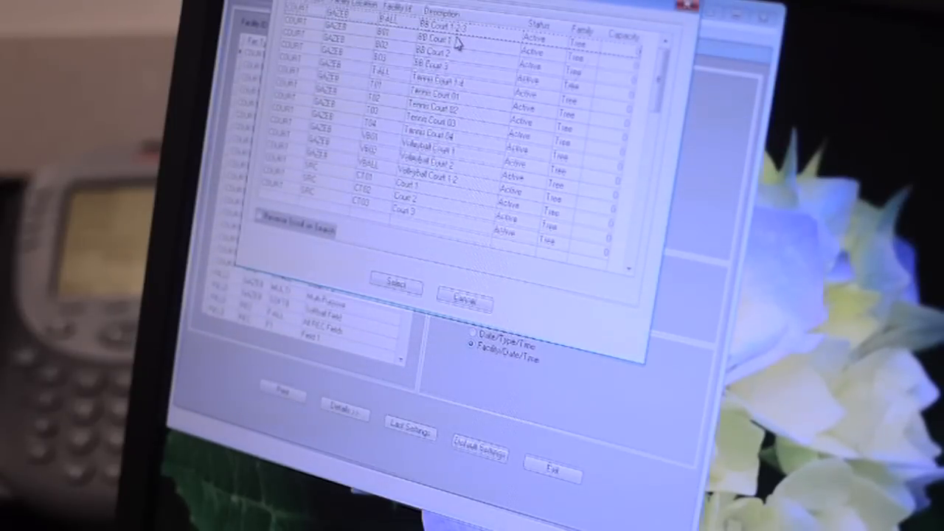
- Pick BB Court 1-2-3 from the facility list as the beginning facility
click(435, 30)
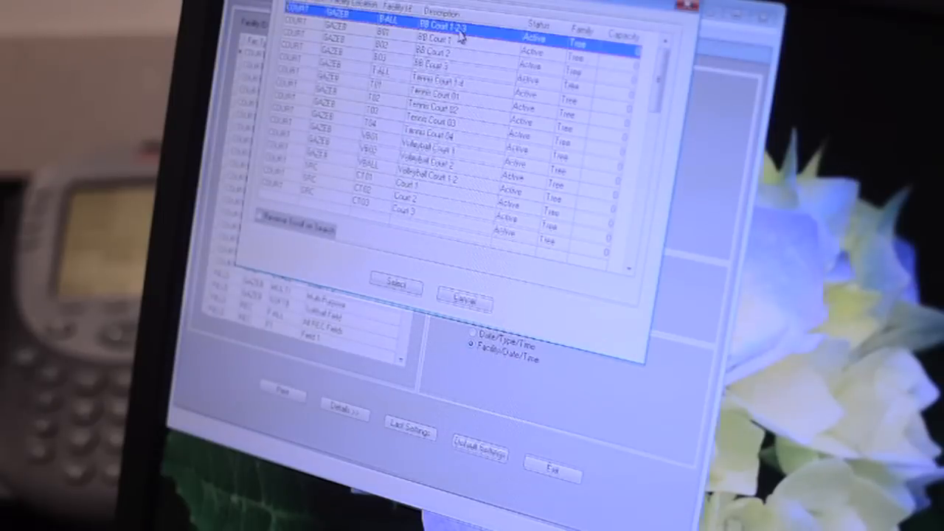
click(394, 283)
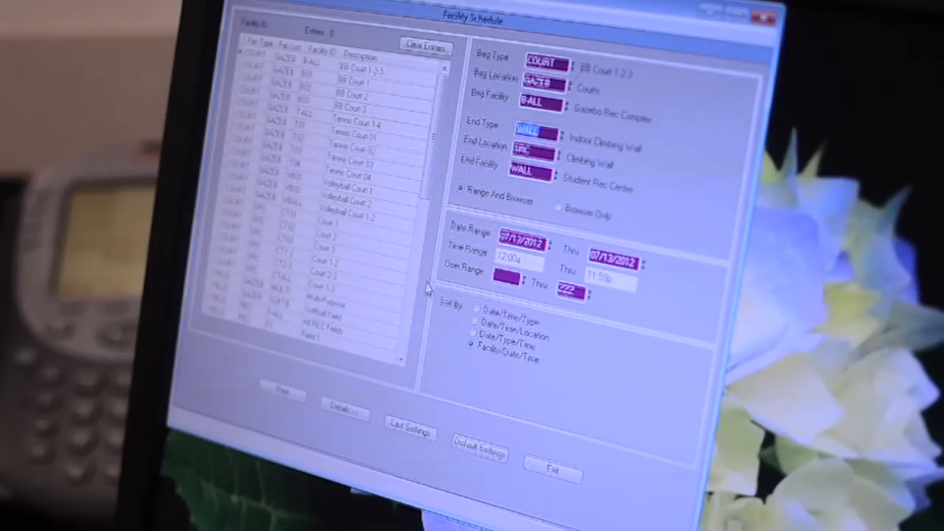
mouse_move(427, 288)
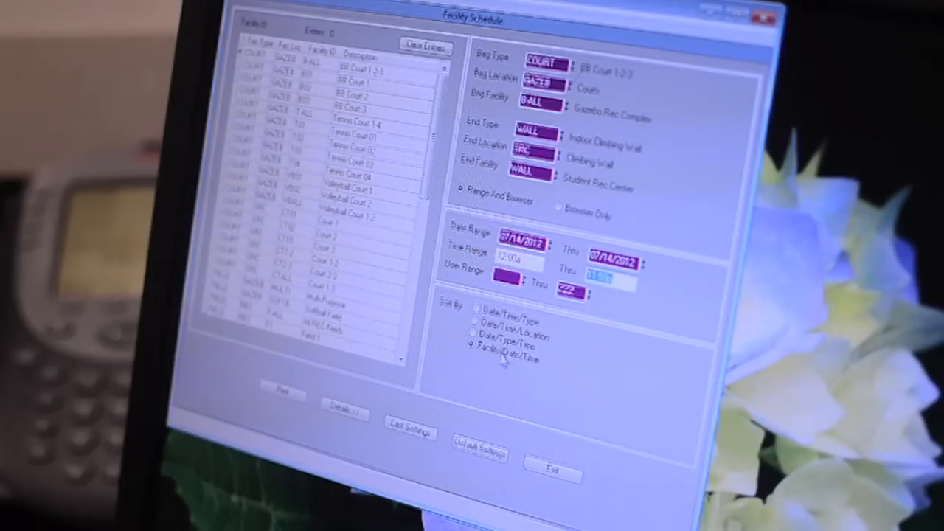
- Print the Facility Schedule By Facility report for 07/14/2012
click(282, 394)
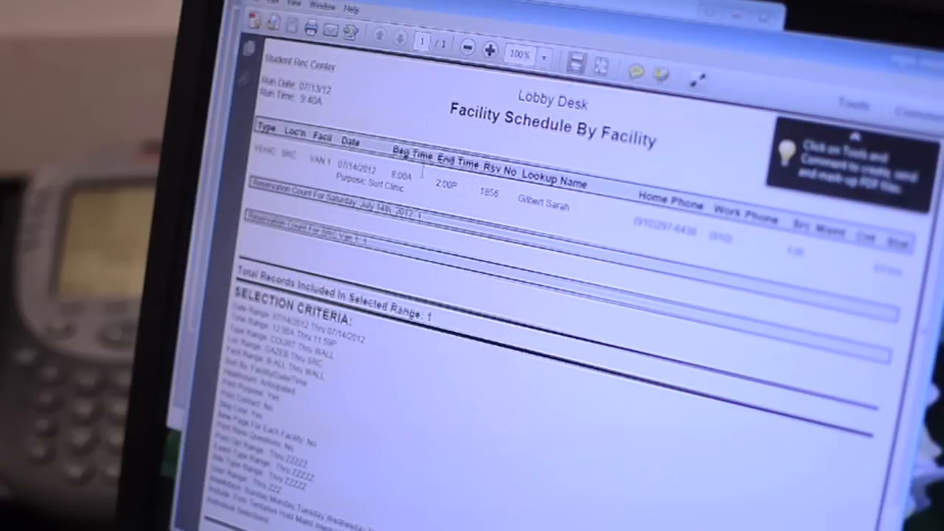
mouse_move(452, 283)
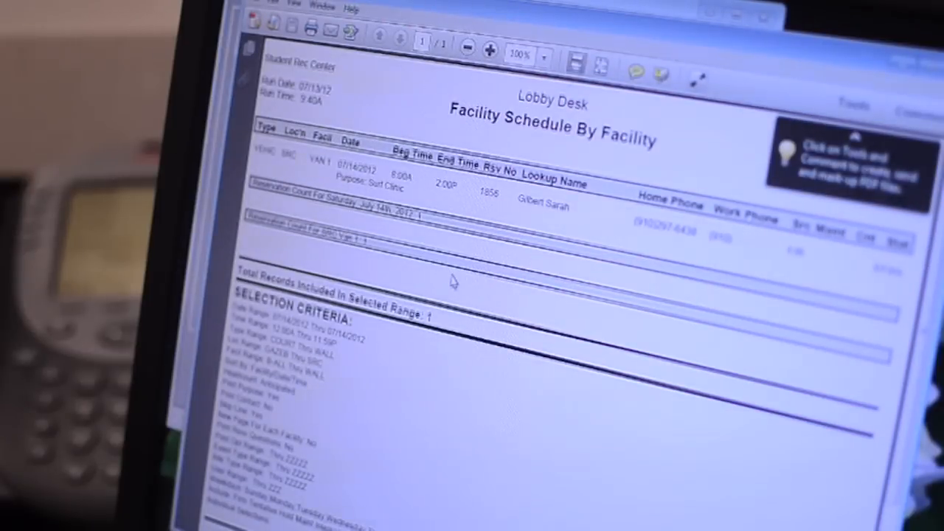
mouse_move(479, 339)
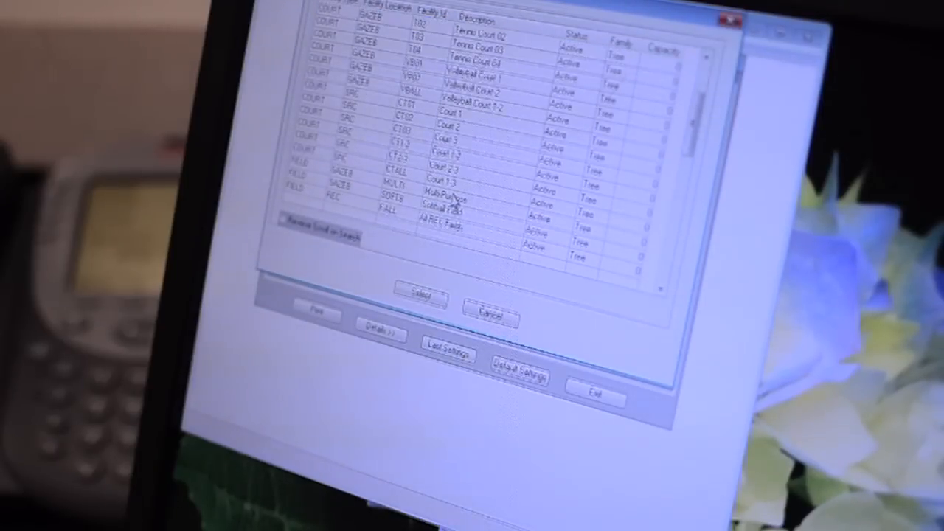
- Scroll to the VEHIC entries in the facility lookup and choose SRC Van 1
scroll(down, 3)
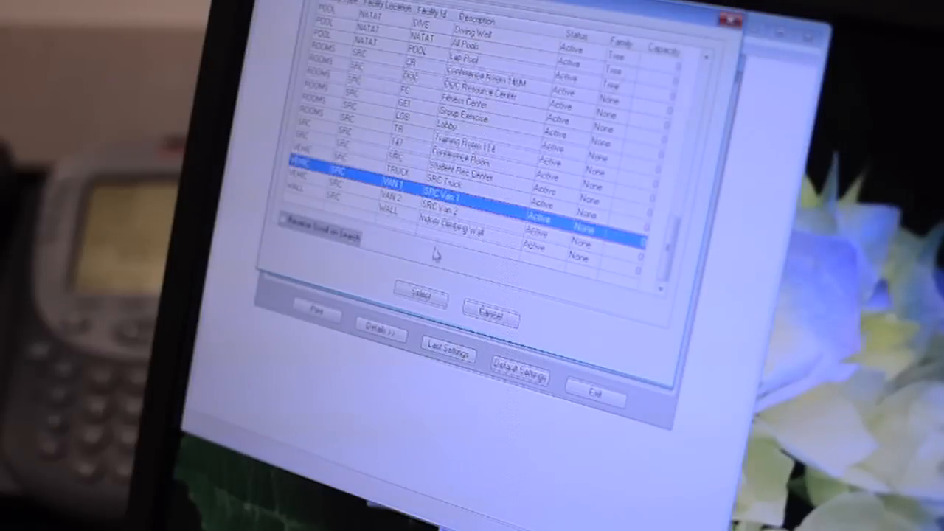
click(419, 299)
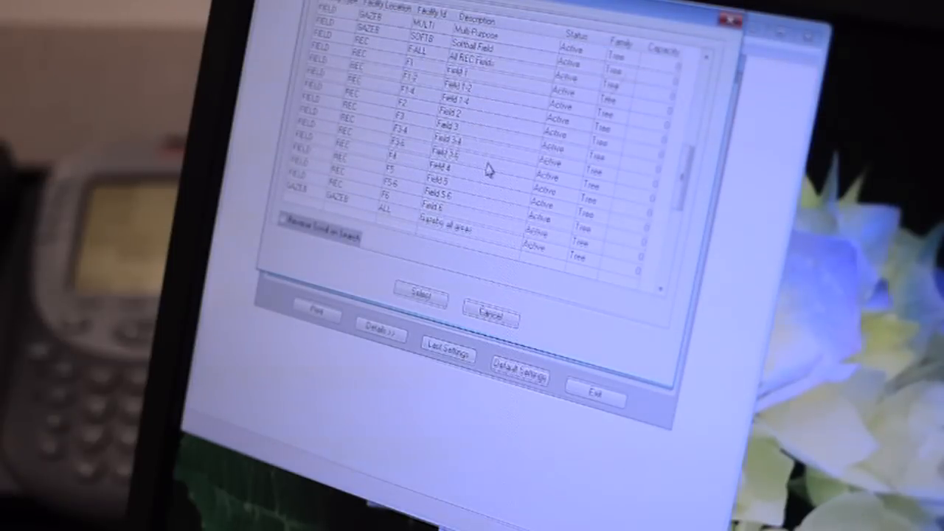
scroll(down, 3)
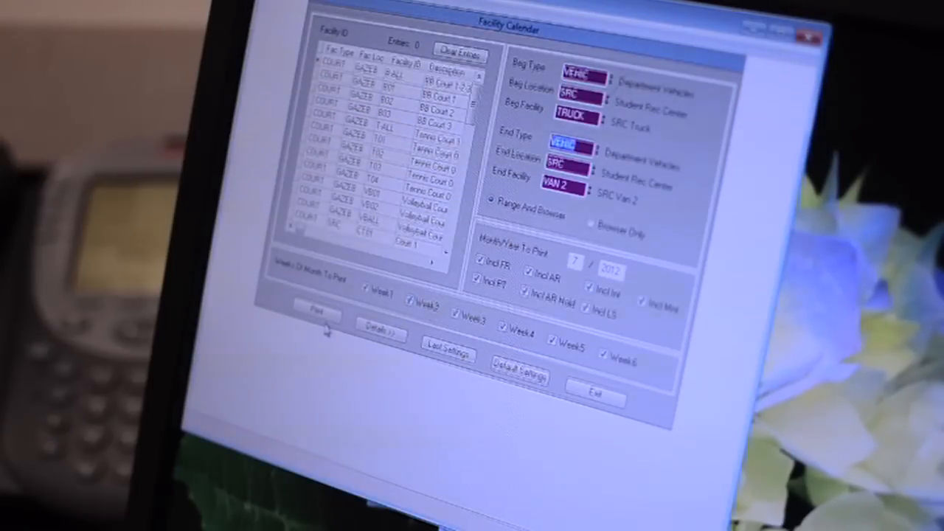
- Print the July 2012 calendar for SRC Truck through SRC Van 2, processing 30 reservations
click(316, 313)
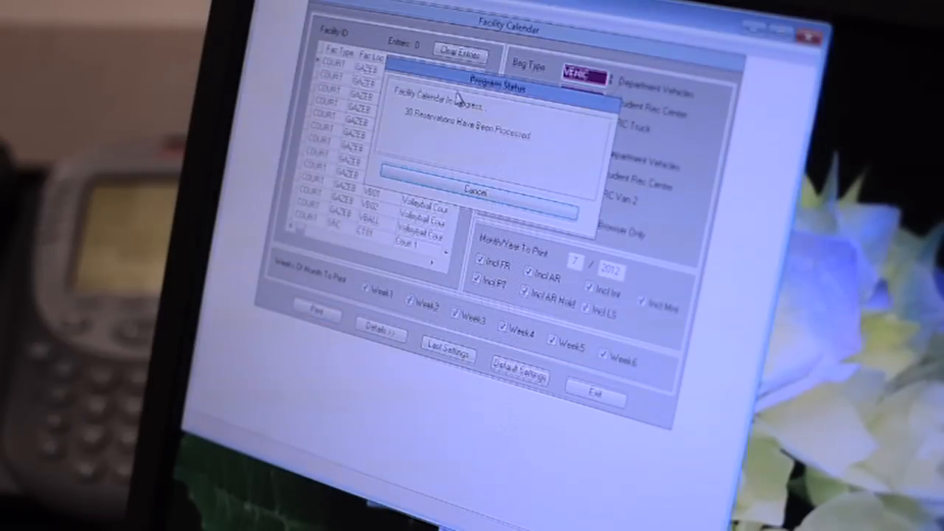